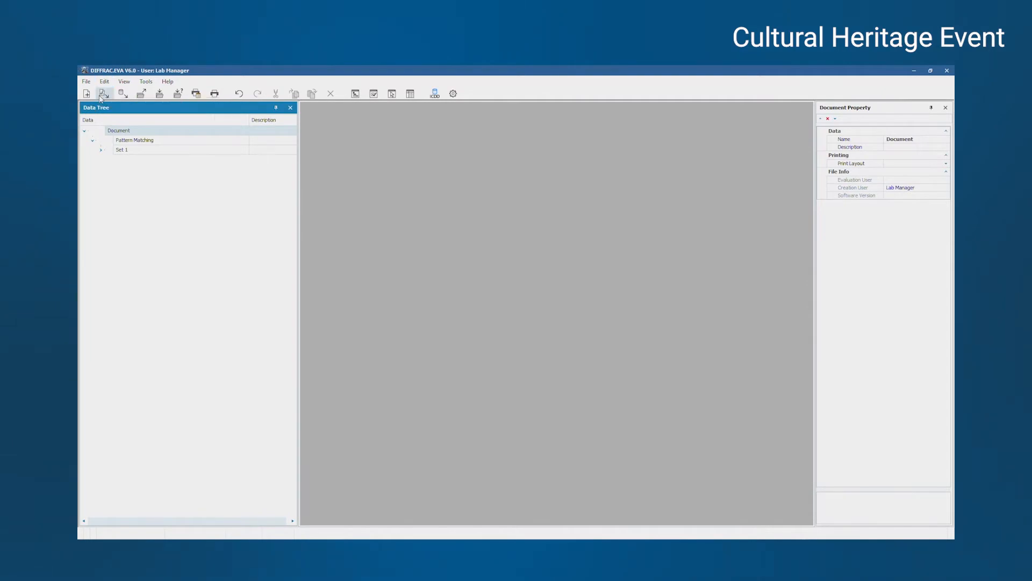
Import the Bare_ceramic_2Dscan frame from the Cultural Heritage Video folder.
click(103, 93)
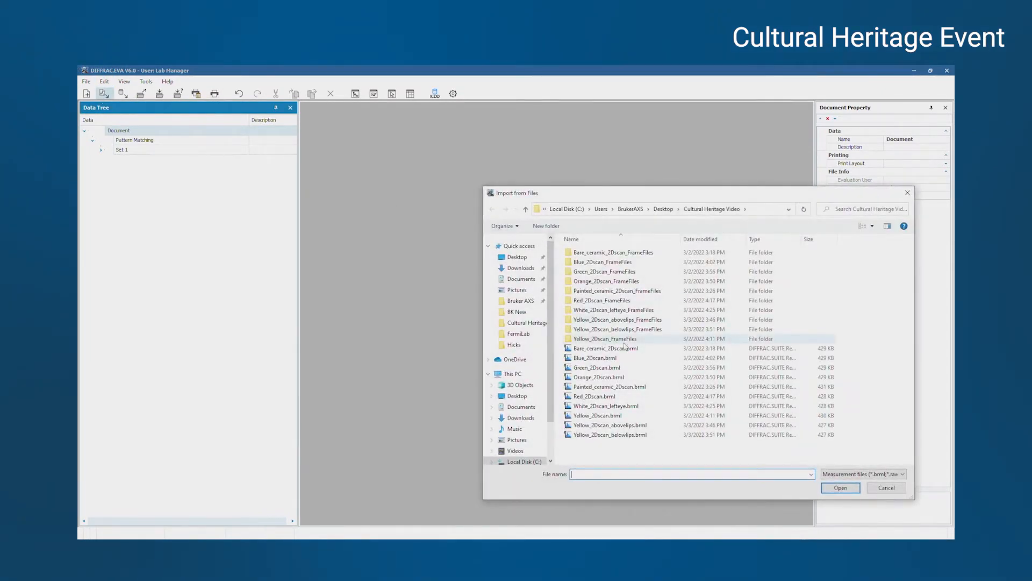
click(886, 488)
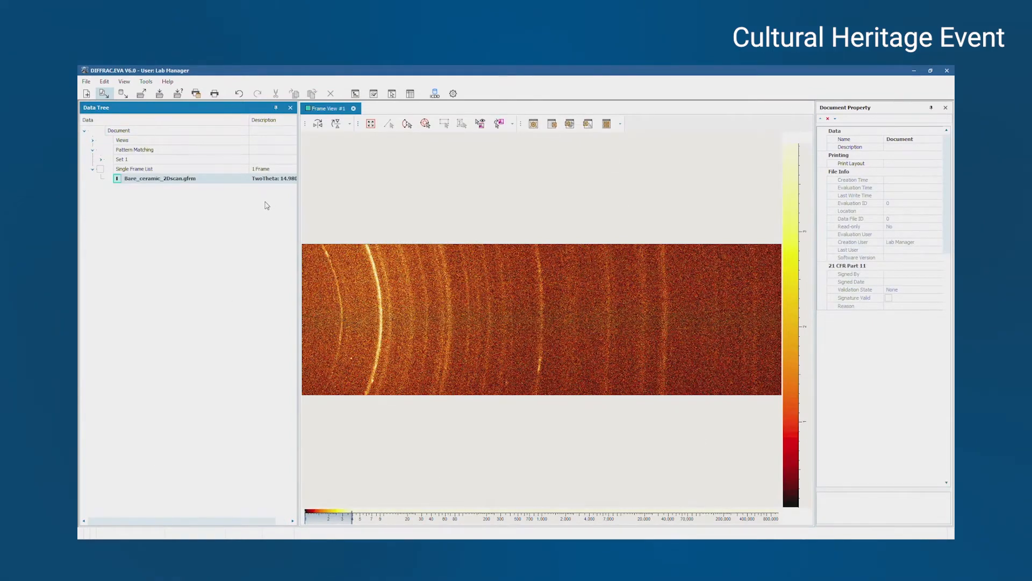
Add a Full Frame Cursor on the ceramic frame and integrate it into a 1D 2Theta scan.
click(159, 179)
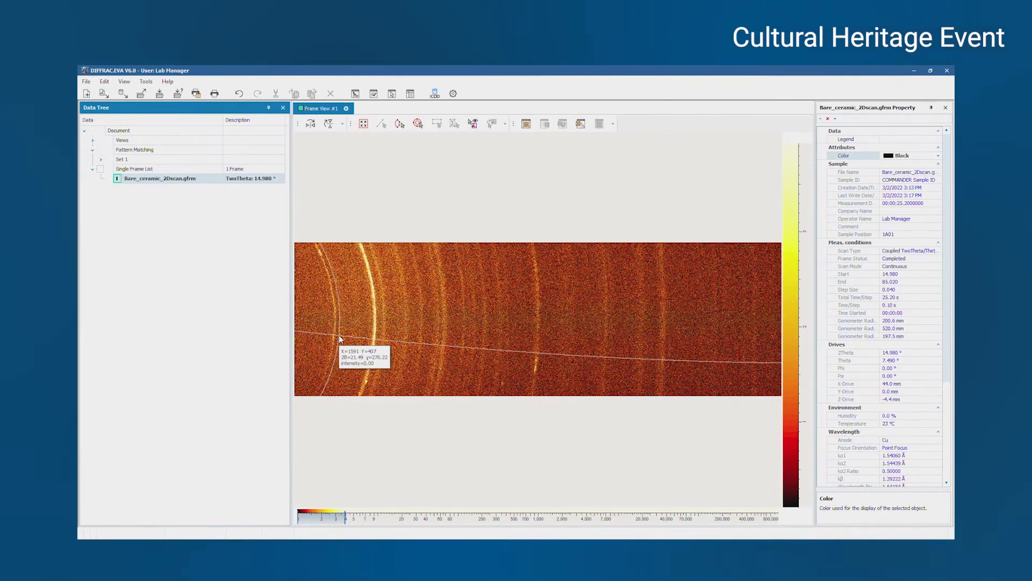
click(363, 123)
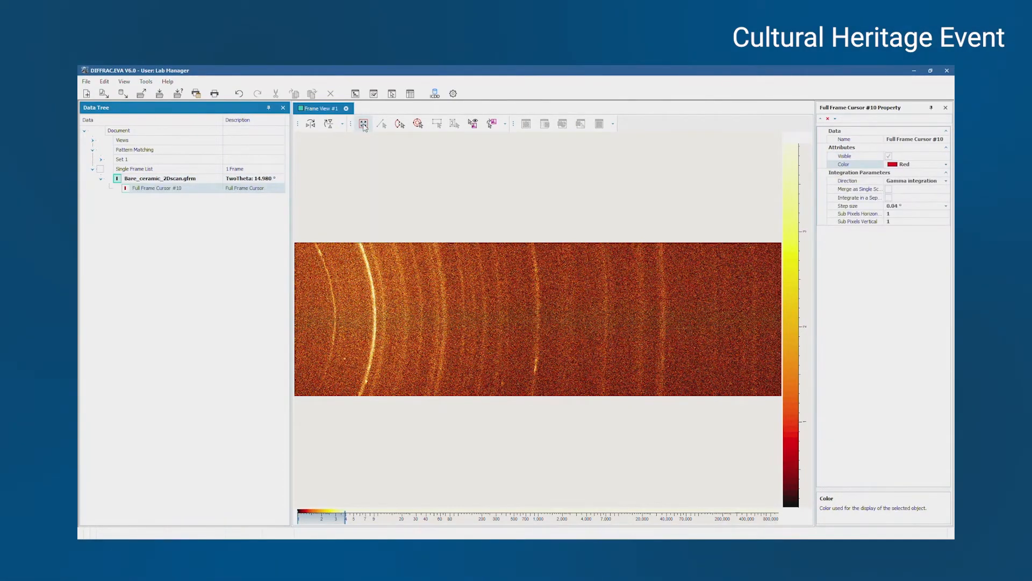
click(492, 124)
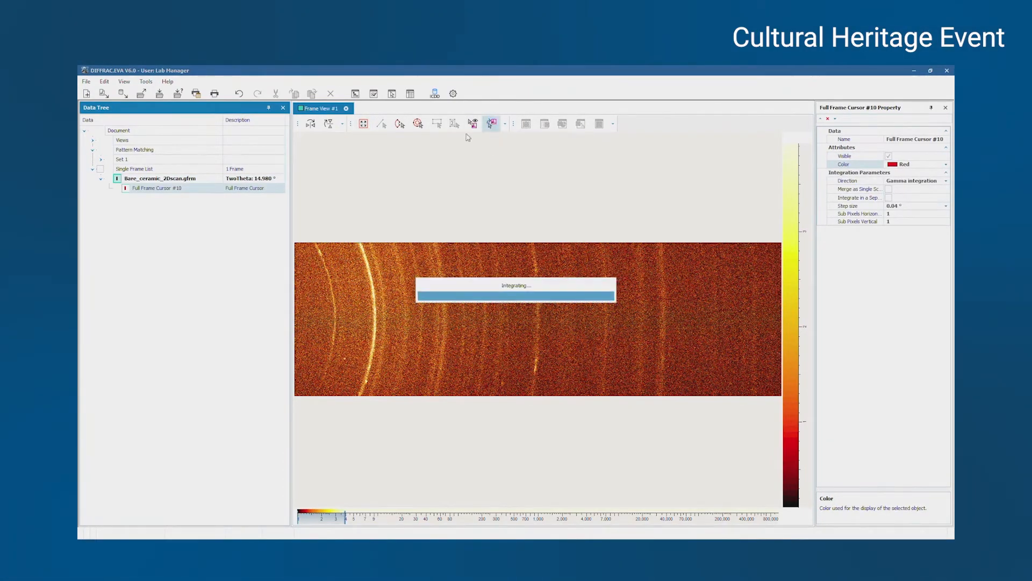
click(492, 123)
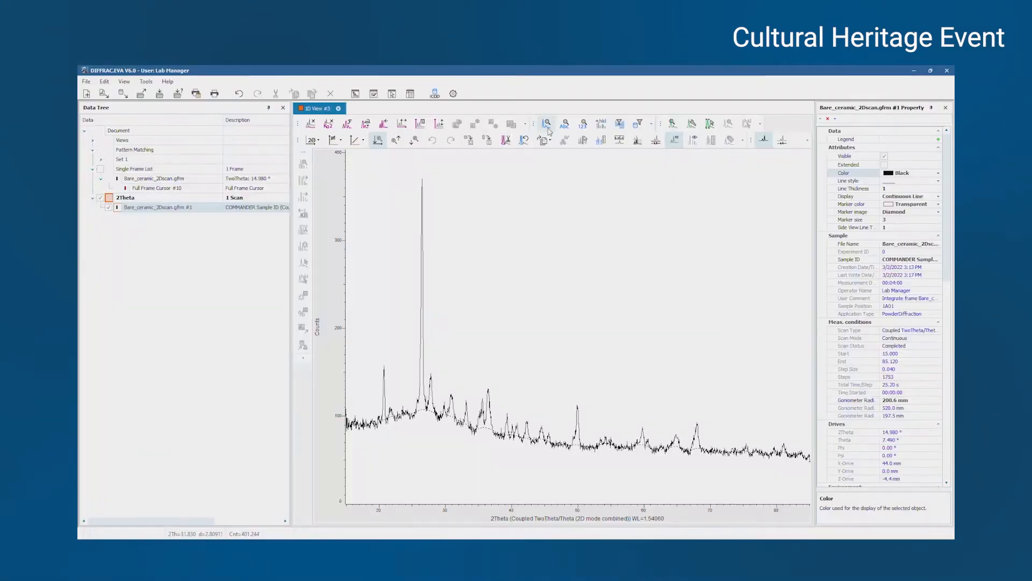
Run Search/Match against the Minerals match list, ranking quartz as the top candidate.
click(546, 124)
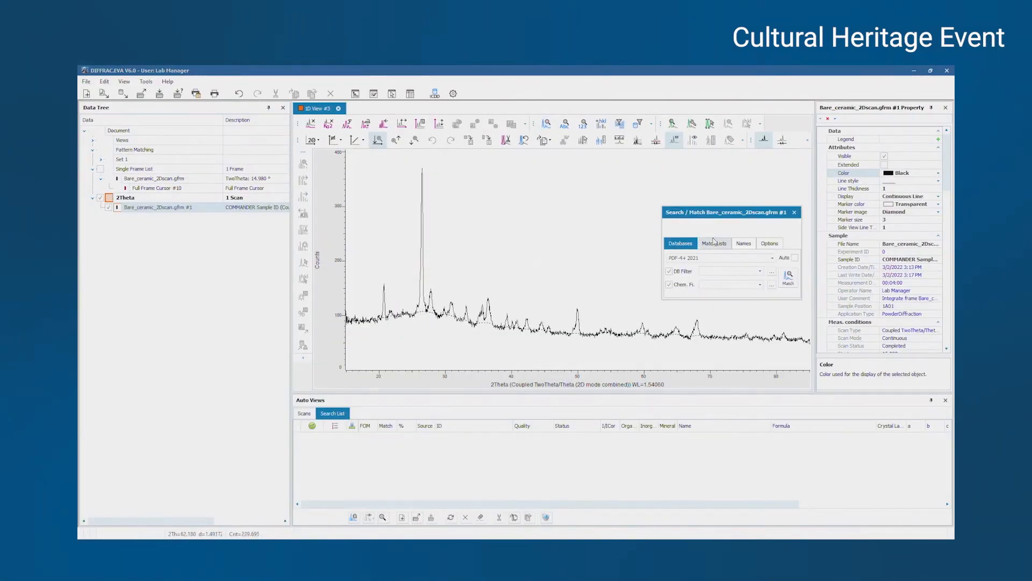
click(714, 243)
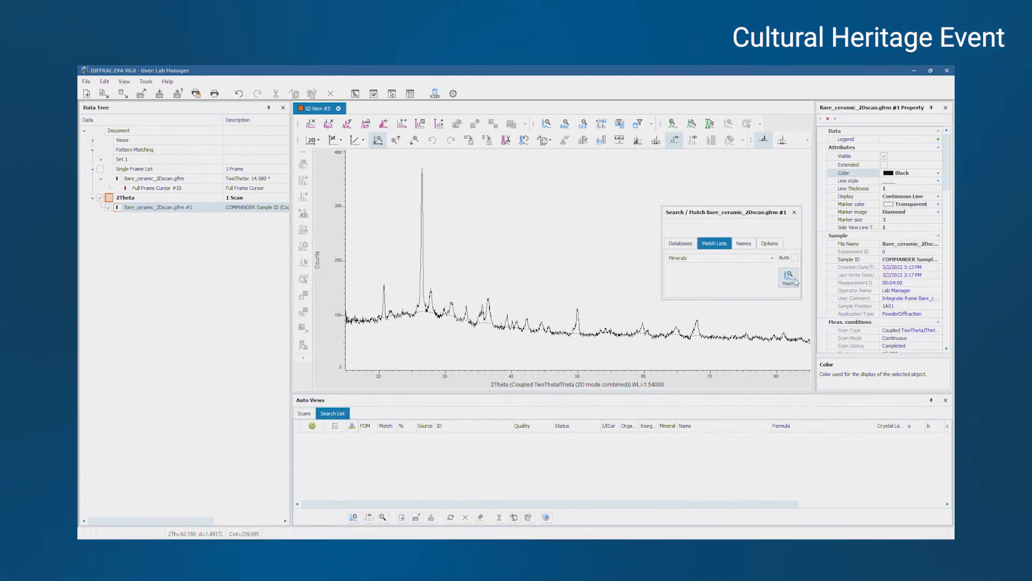
click(788, 278)
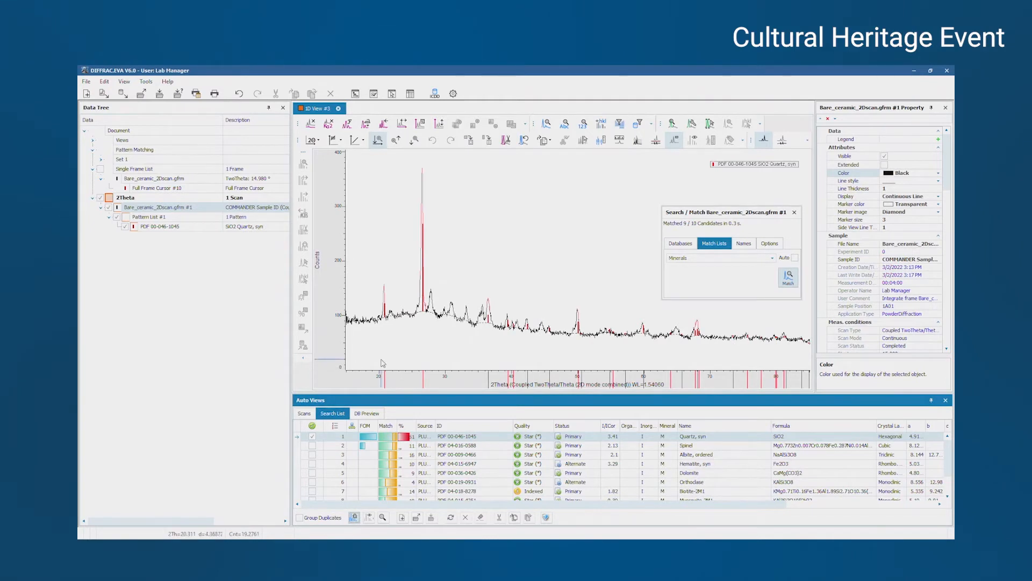
Tick Spinel, Albite and Hematite into the Pattern List, previewing the dolomite candidate, then switch to DIFFRAC.COMMANDER.
click(789, 278)
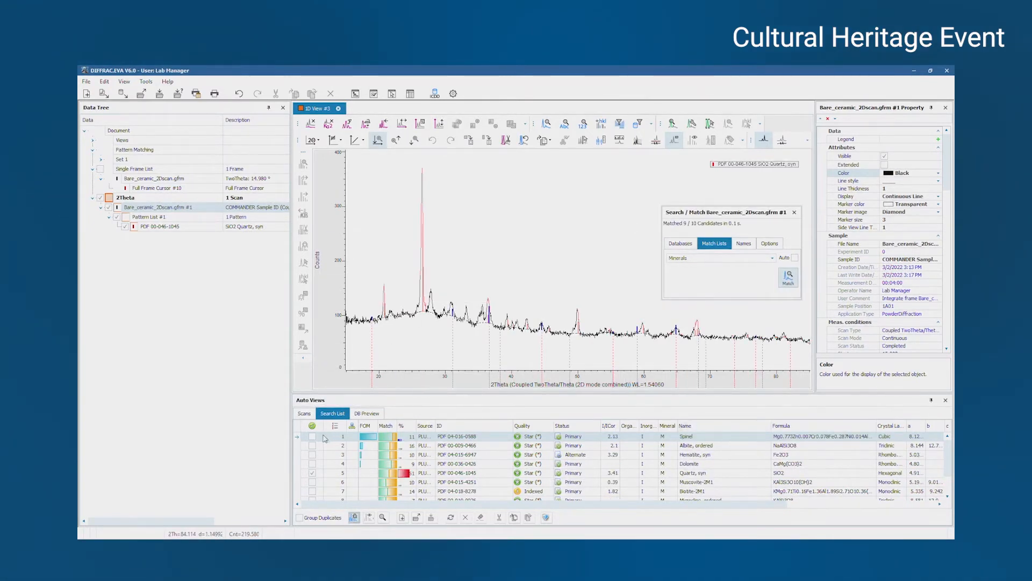
click(312, 436)
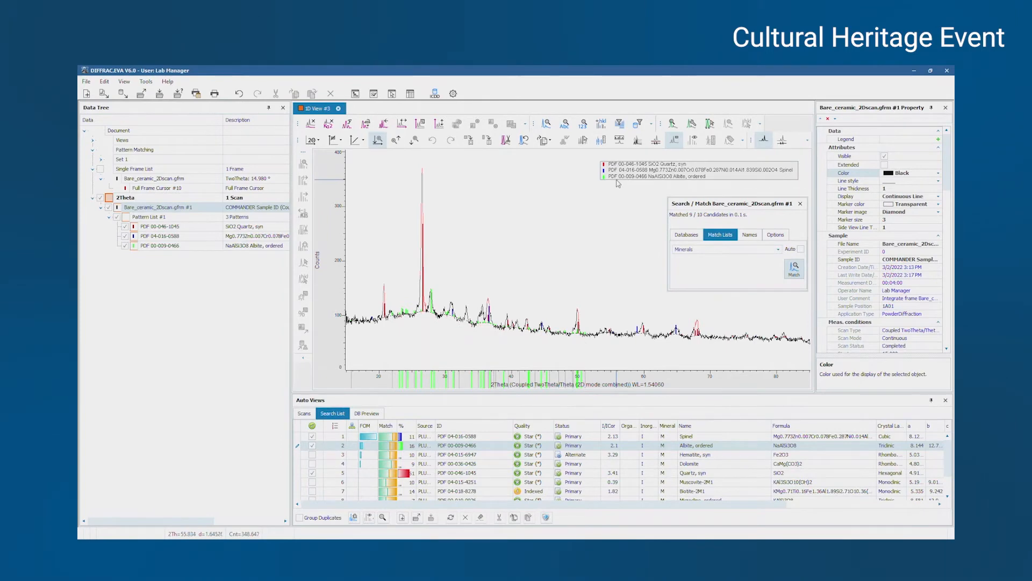
mouse_move(617, 185)
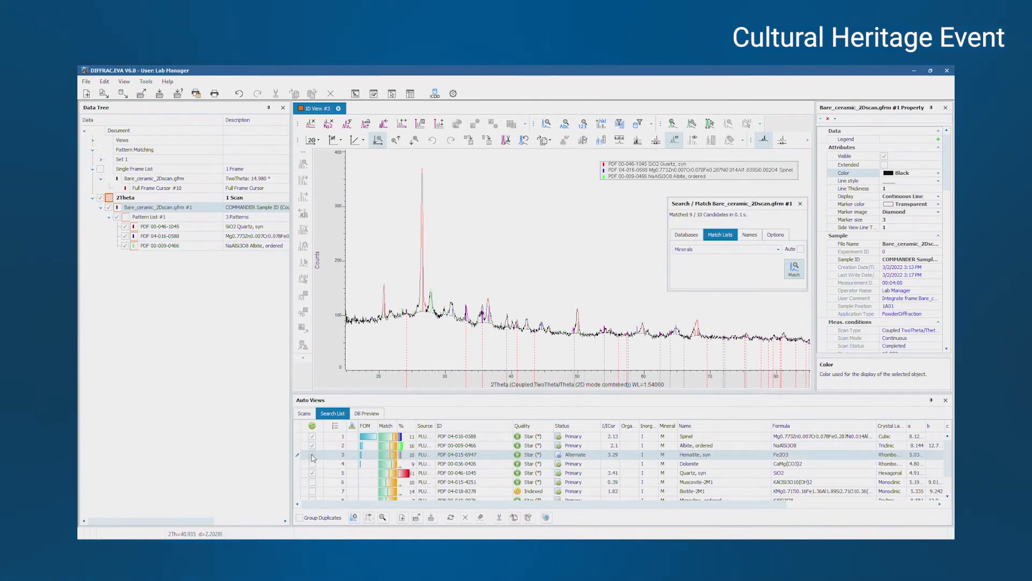
click(312, 454)
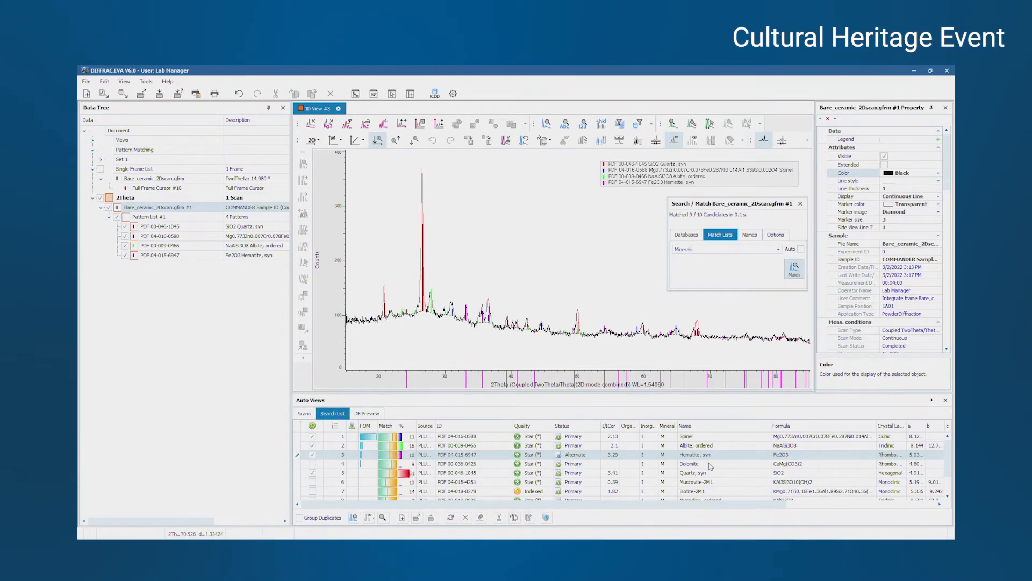
click(690, 463)
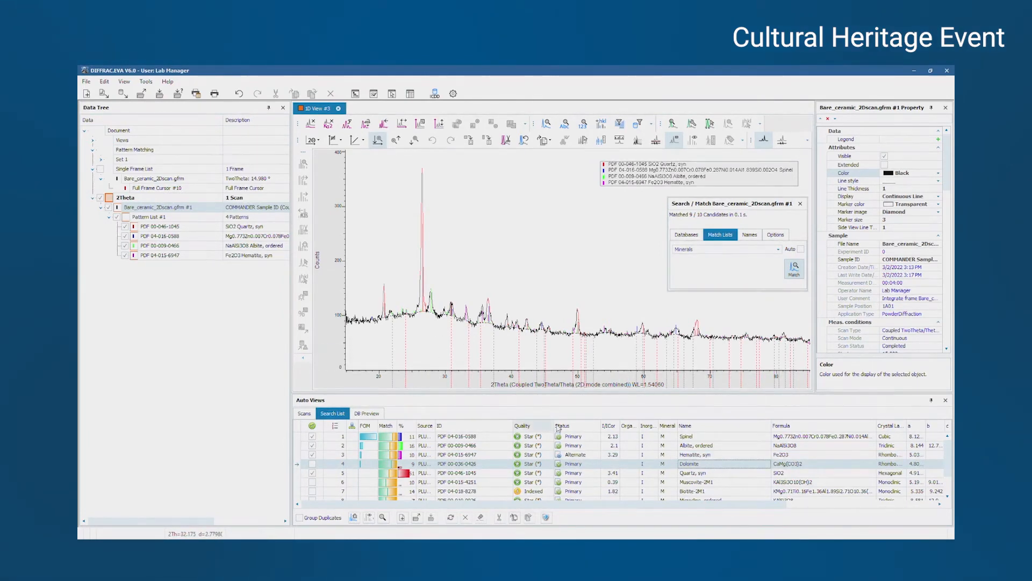
click(428, 482)
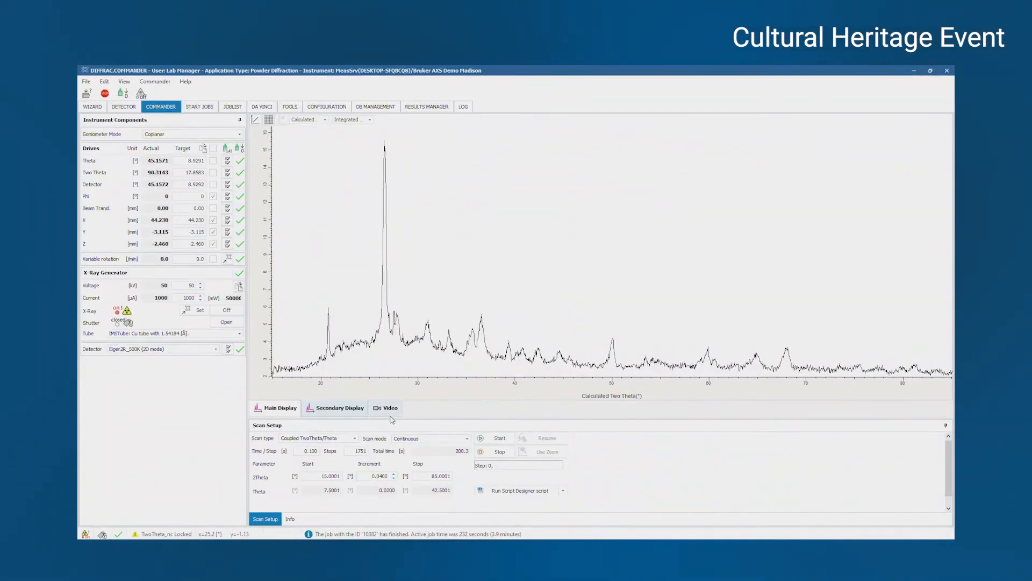
Show the live Video camera image and move the stage to a chosen spot on the sample.
click(385, 407)
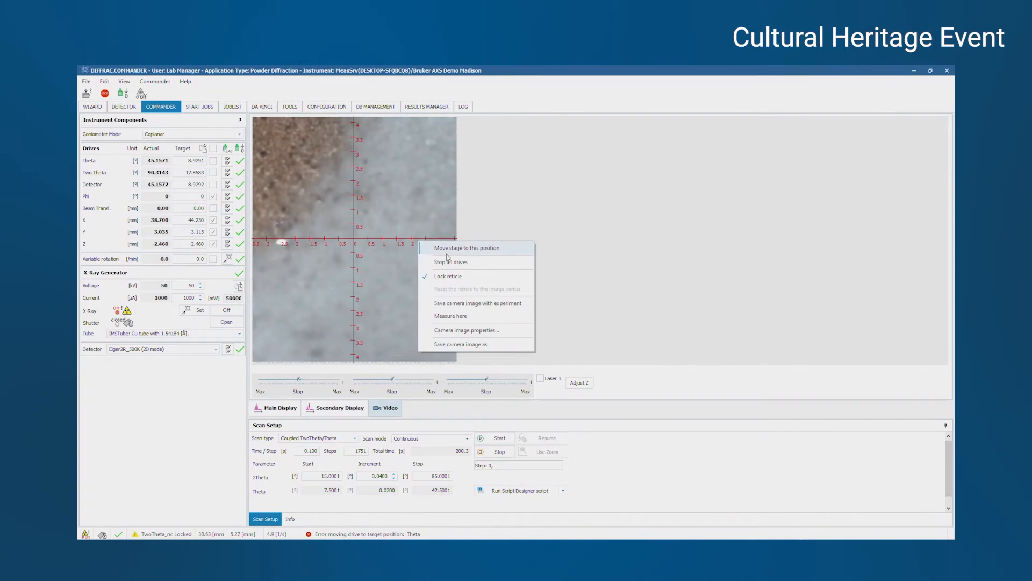
click(467, 248)
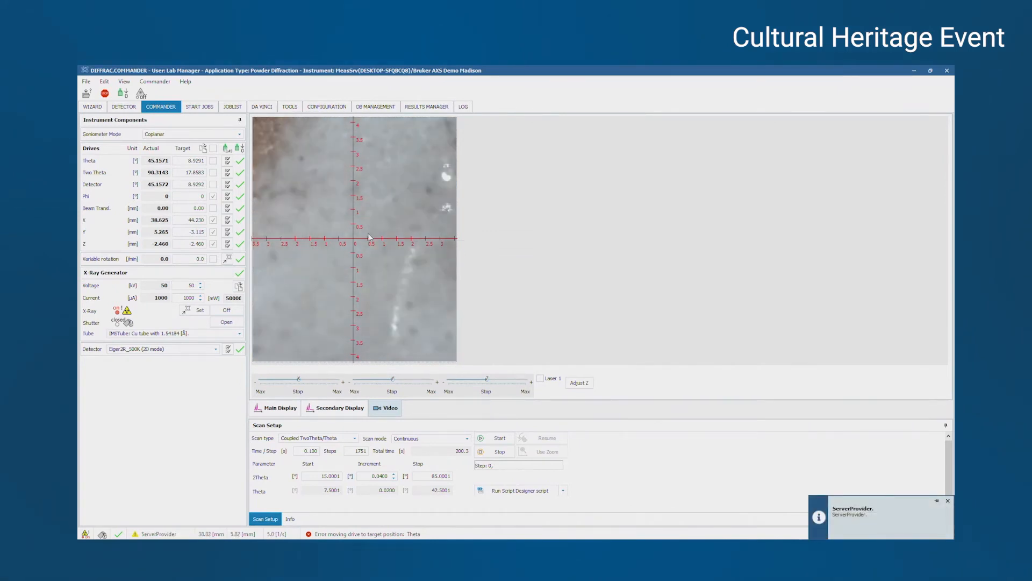